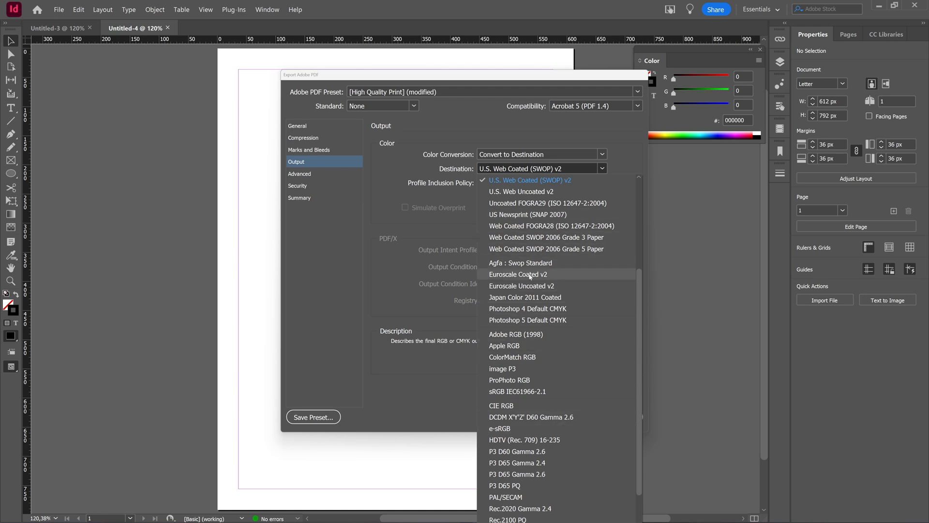
mouse_move(566, 269)
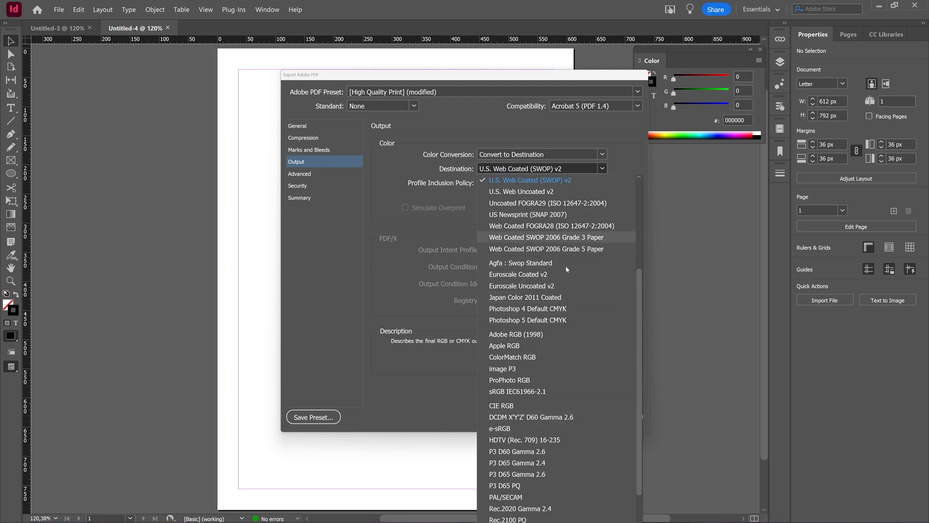
- Scroll the start screen to reach the new document settings
scroll(up, 3)
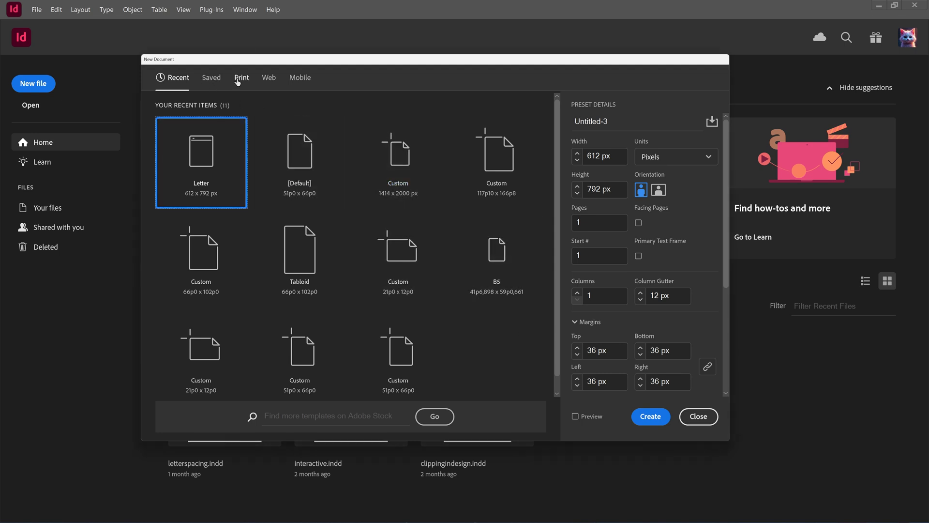
- Create a Letter-size Print document measured in inches, 8.5 by 11
click(241, 78)
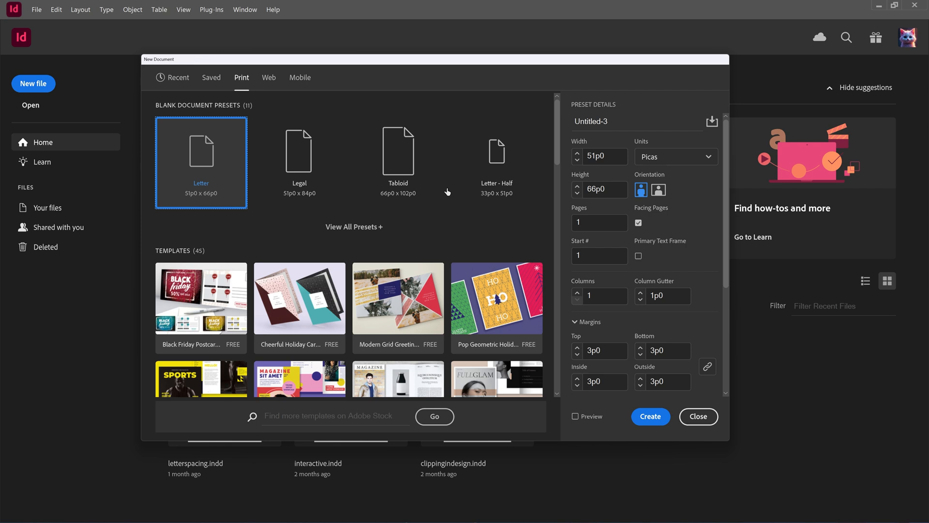
click(675, 157)
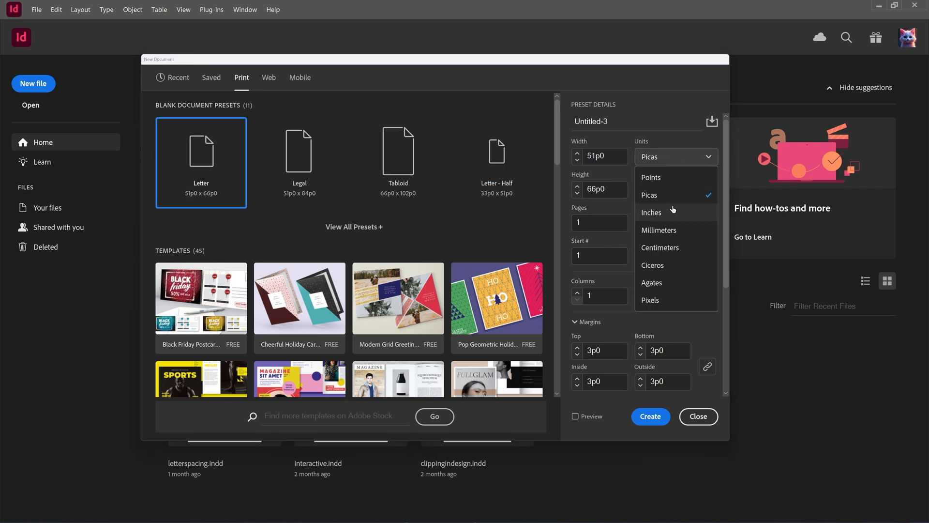
click(651, 212)
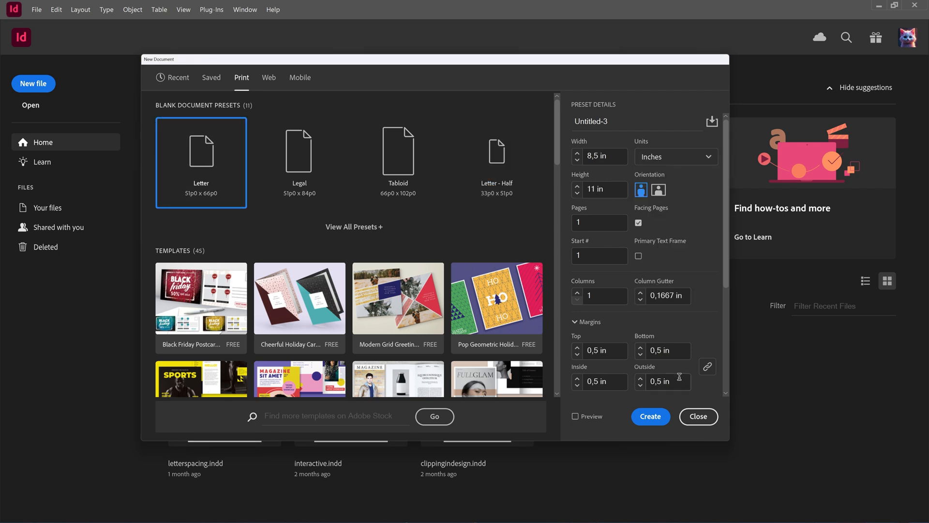
click(649, 416)
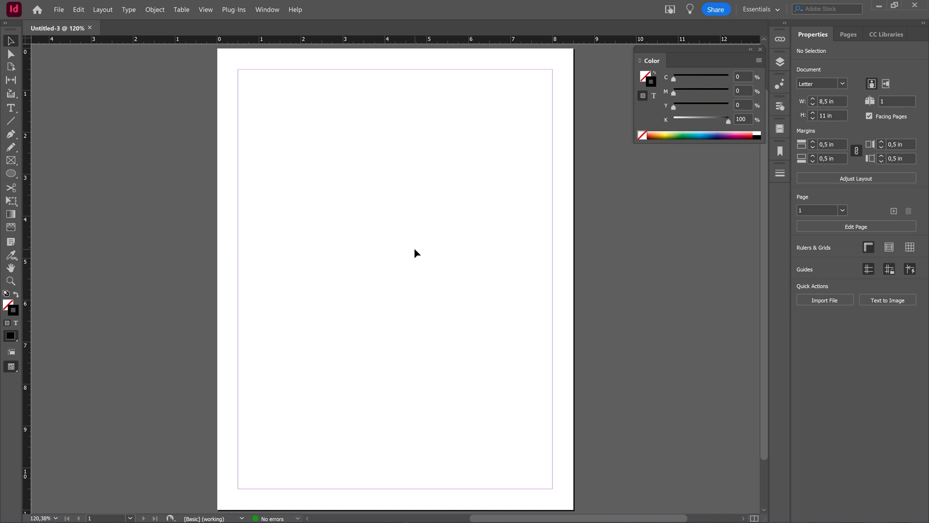
mouse_move(268, 10)
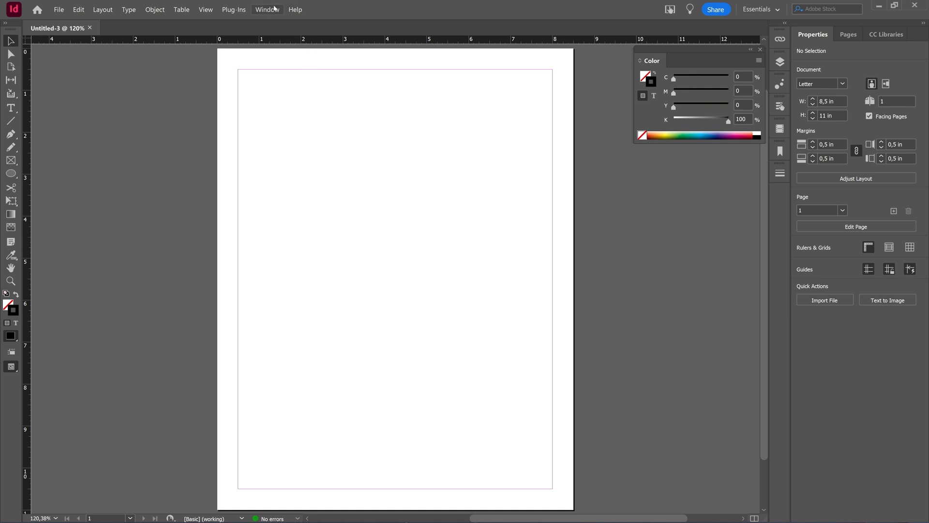
click(267, 10)
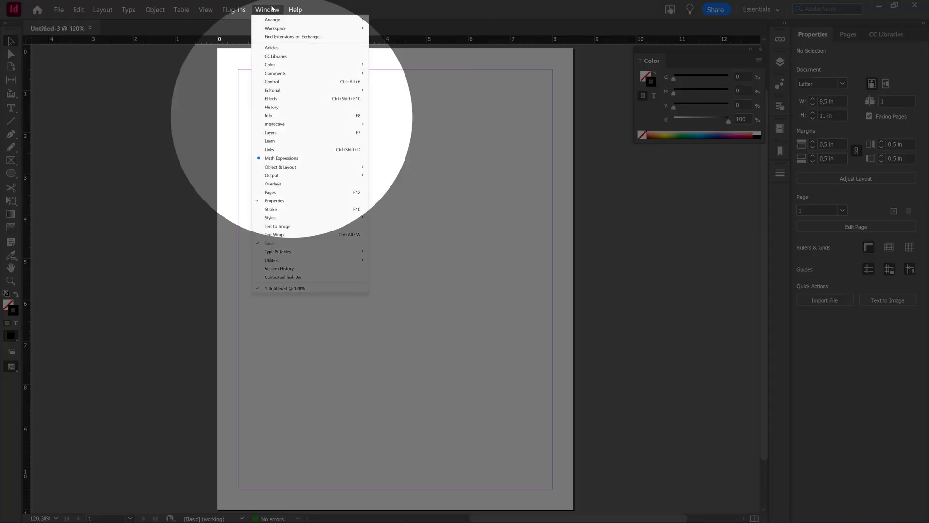
mouse_move(270, 65)
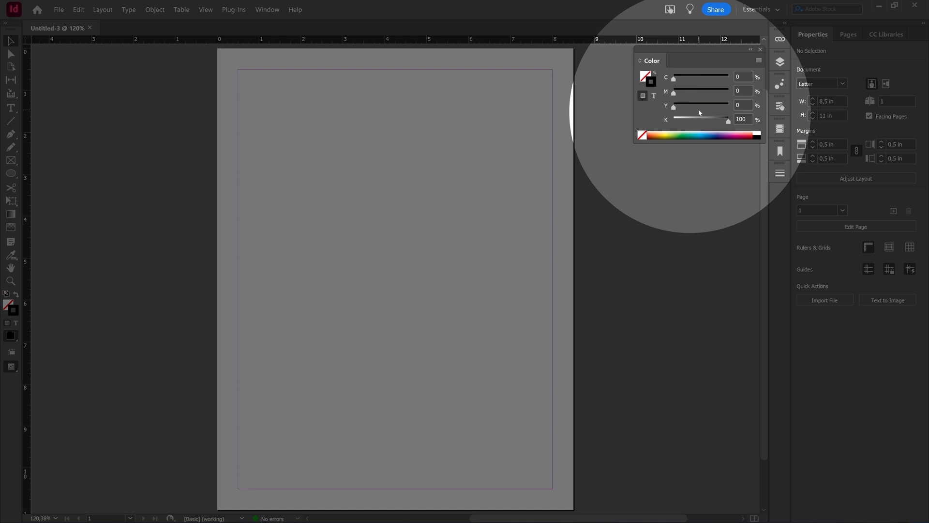
mouse_move(677, 89)
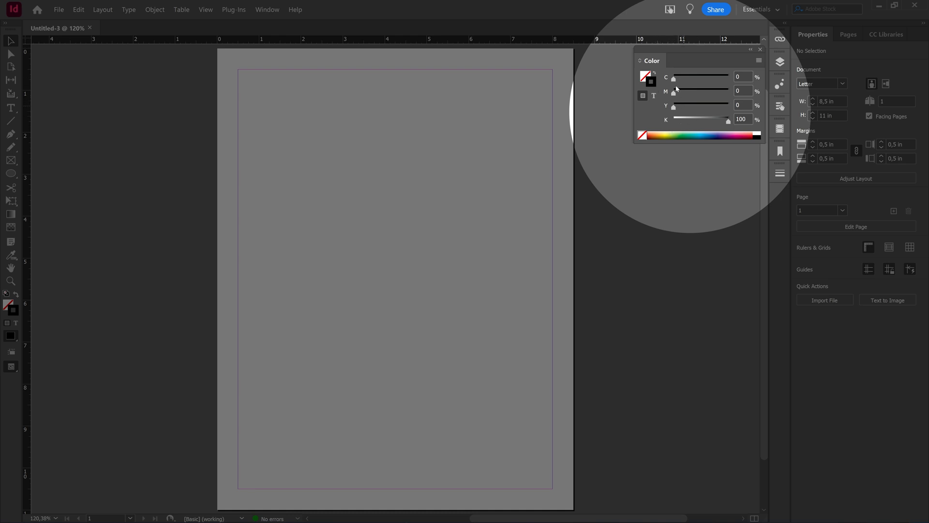
mouse_move(349, 189)
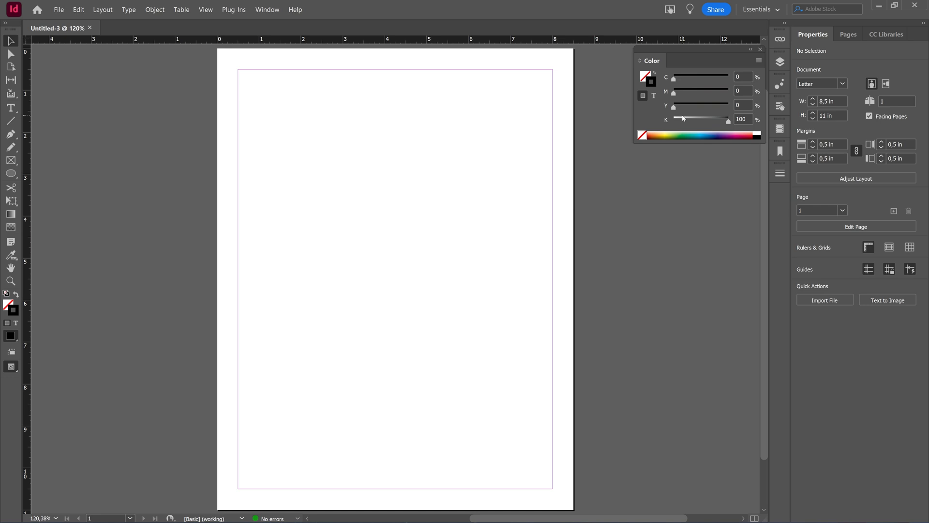
click(58, 10)
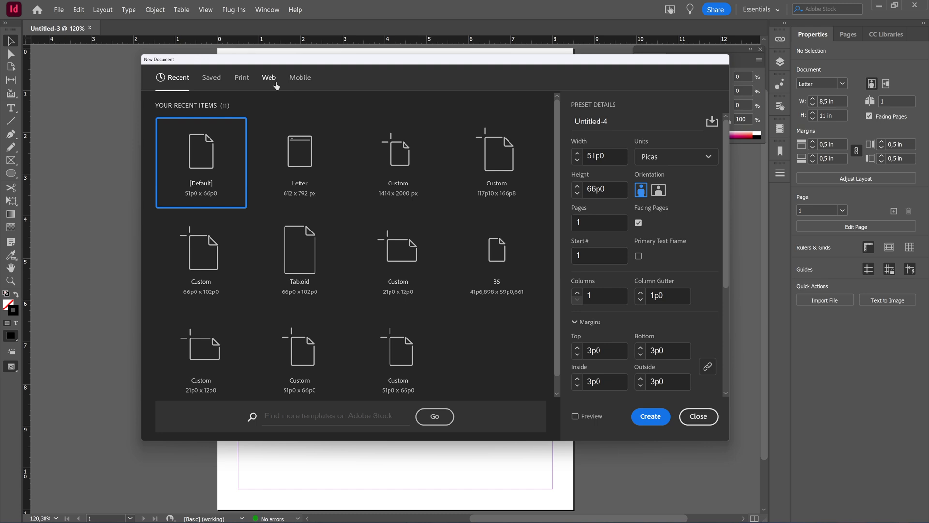
- Create a second document from the Web Letter preset, 612 by 792 pixels
click(268, 78)
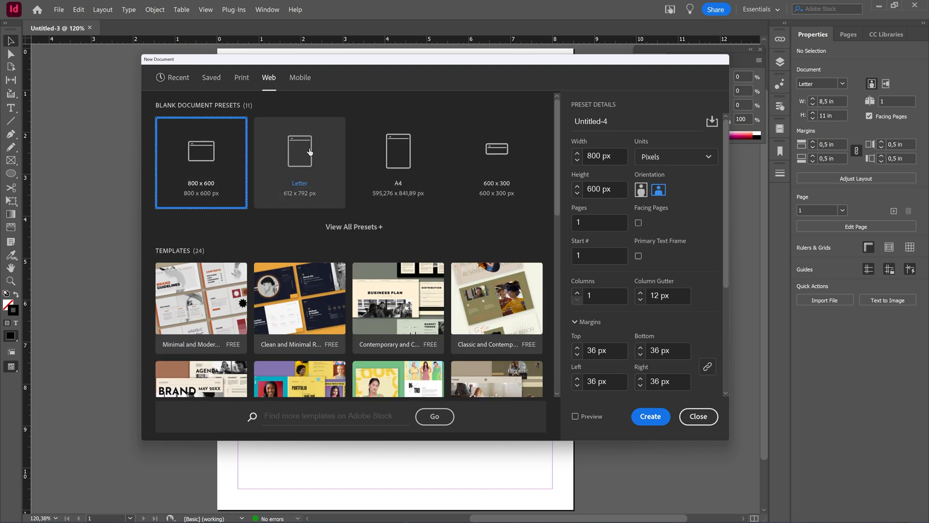
click(651, 416)
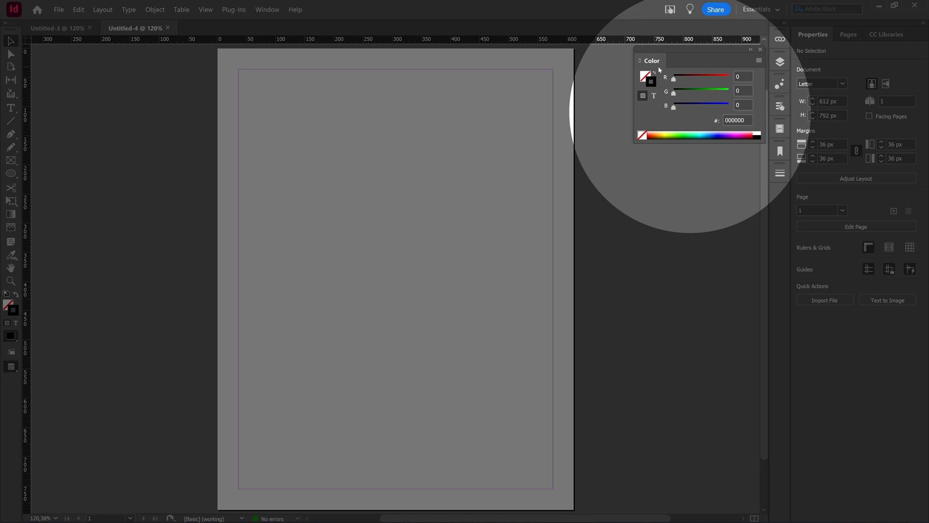
mouse_move(672, 108)
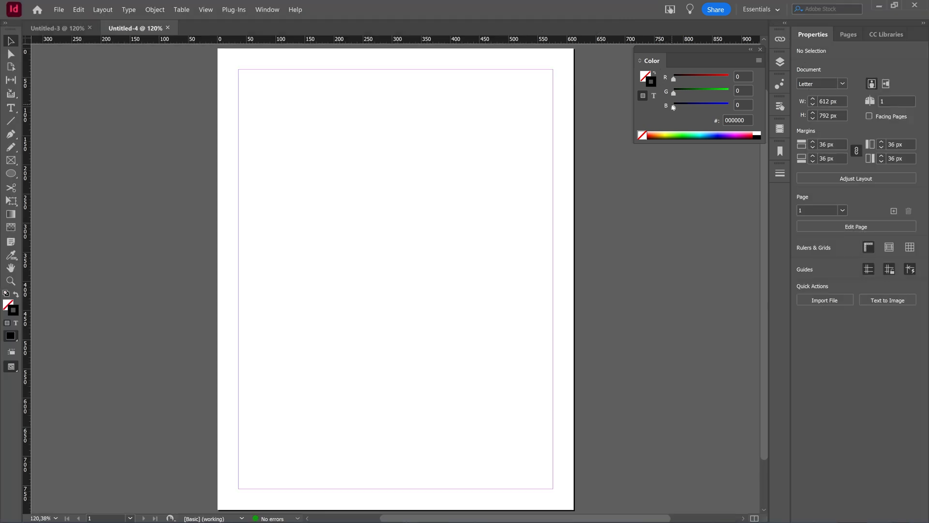
mouse_move(680, 92)
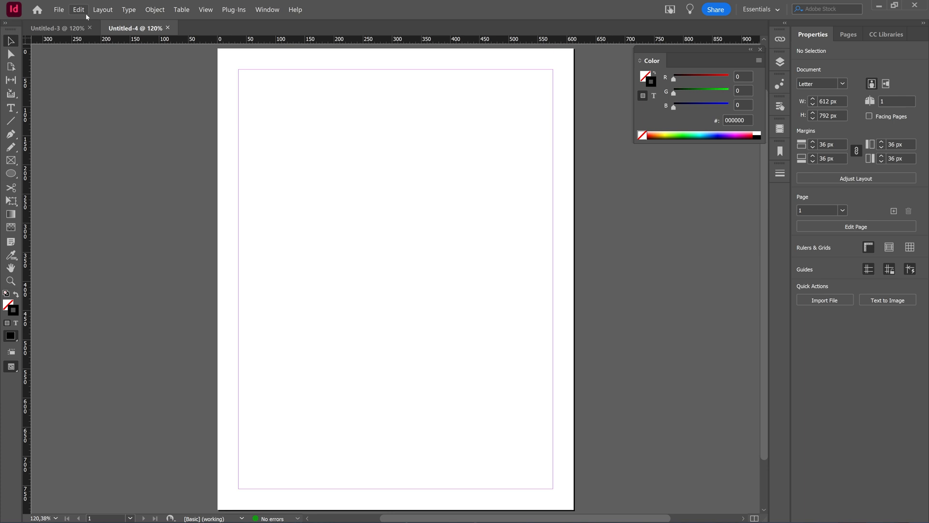
- Bring up Edit > Convert to Profile for the web document
click(78, 9)
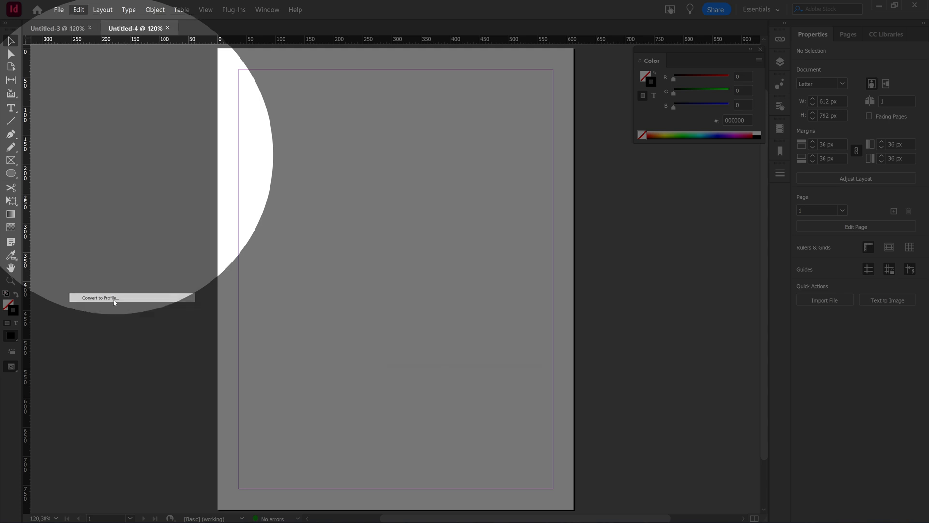
click(99, 297)
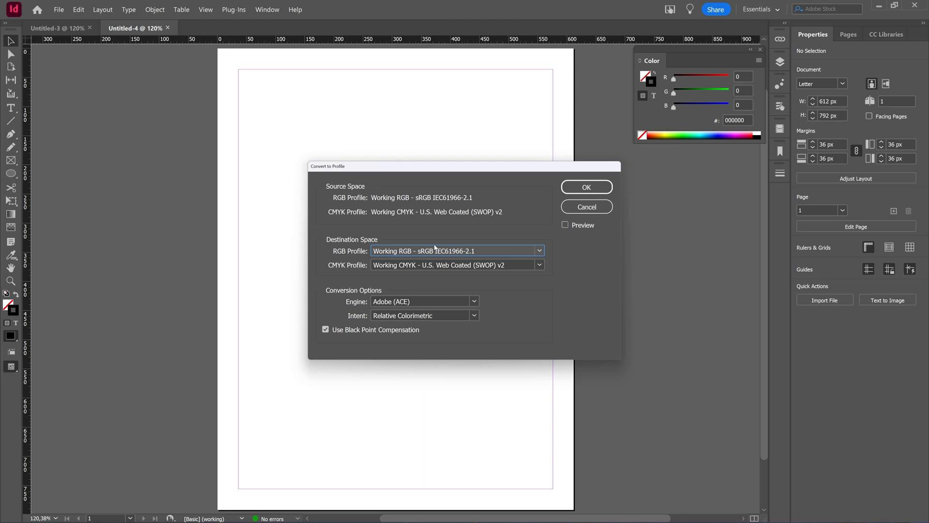
mouse_move(518, 204)
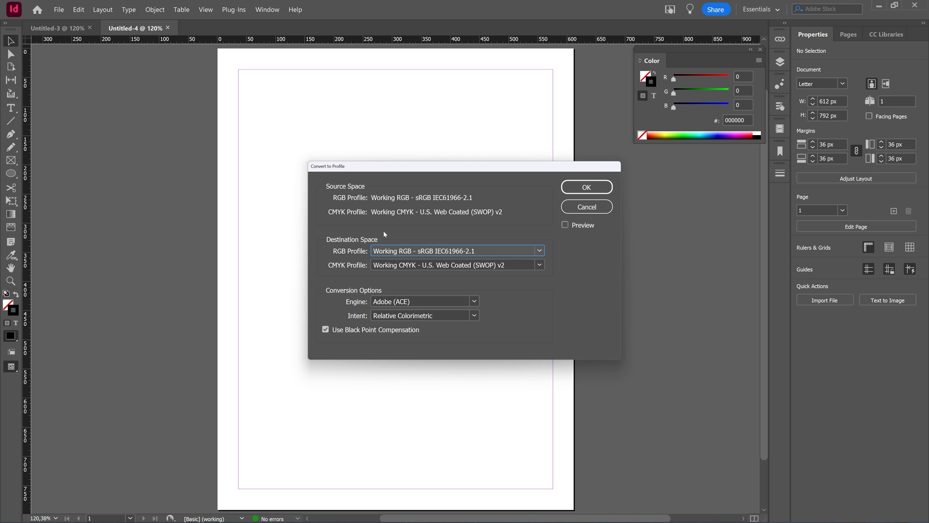
mouse_move(375, 203)
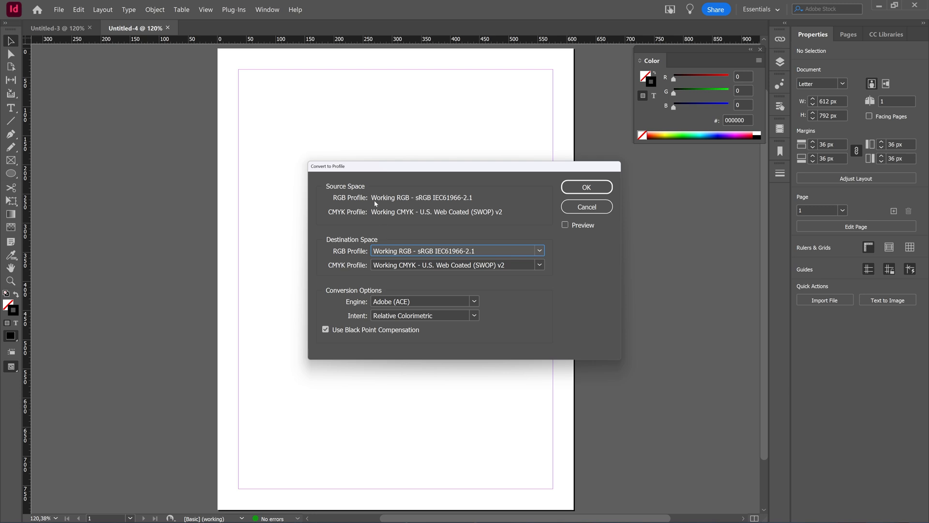
mouse_move(444, 210)
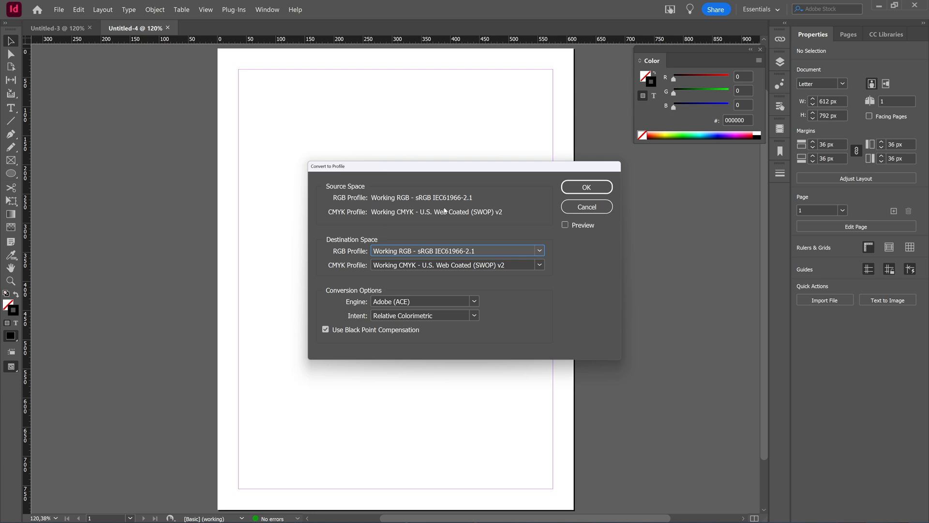
click(538, 250)
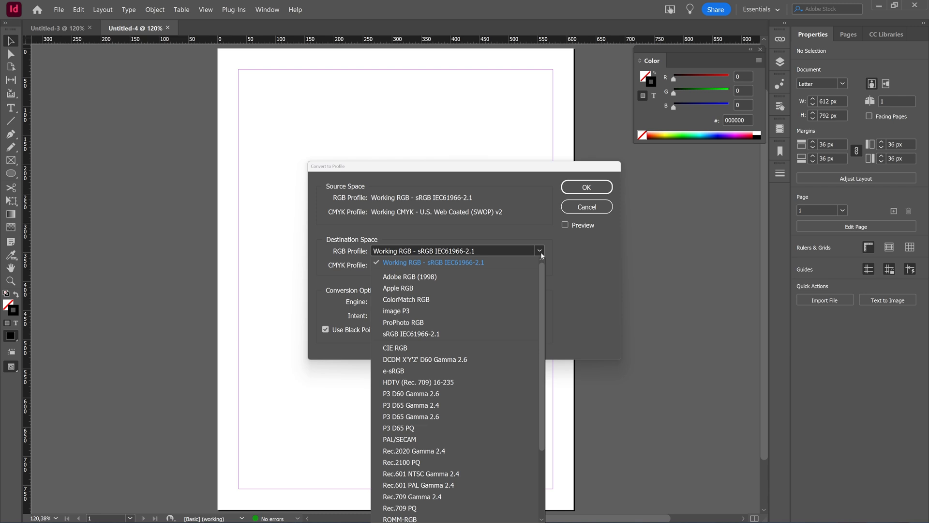
mouse_move(460, 371)
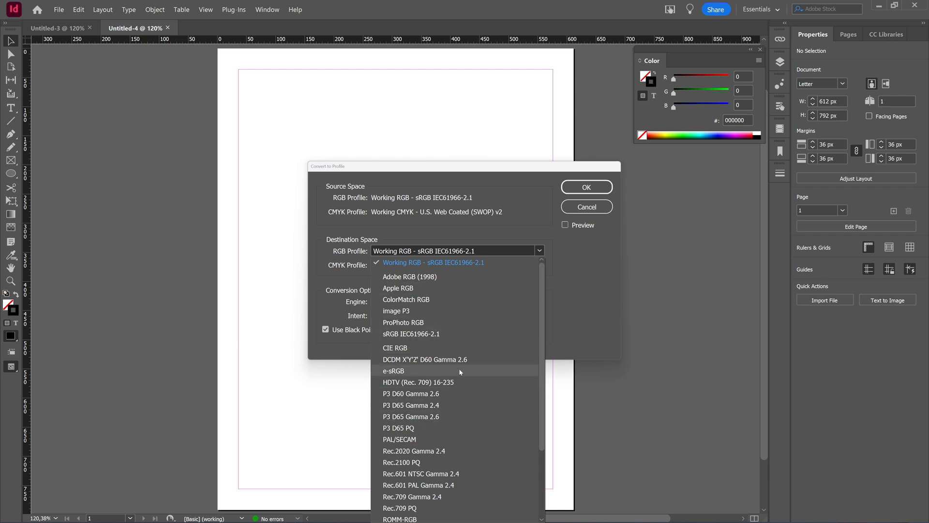
click(433, 263)
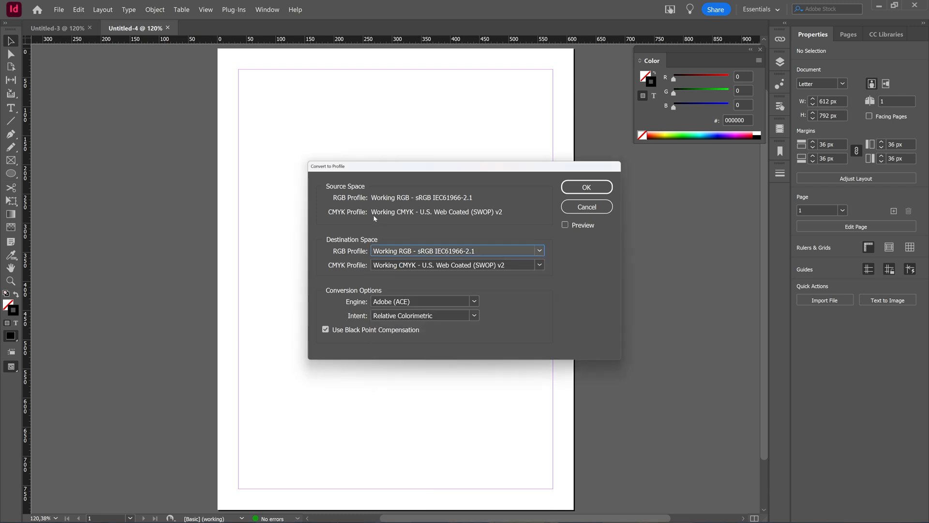
mouse_move(492, 217)
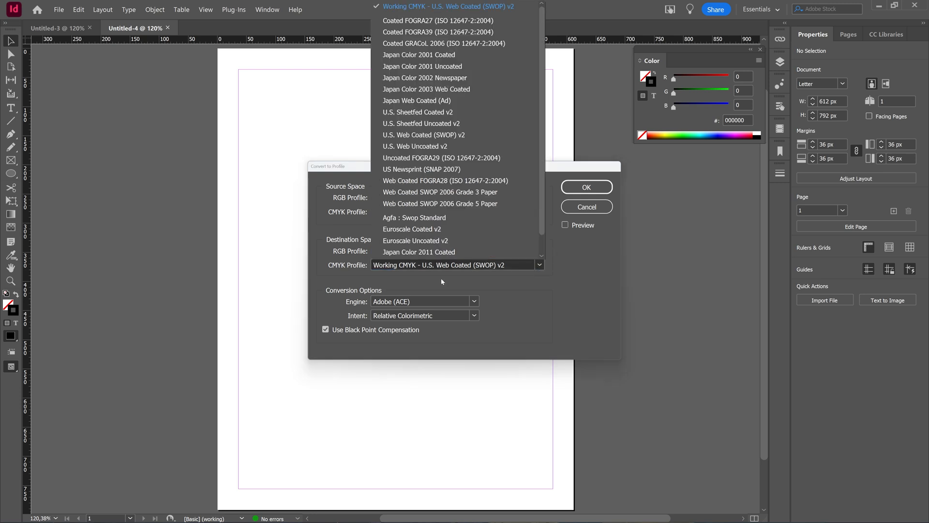
mouse_move(591, 273)
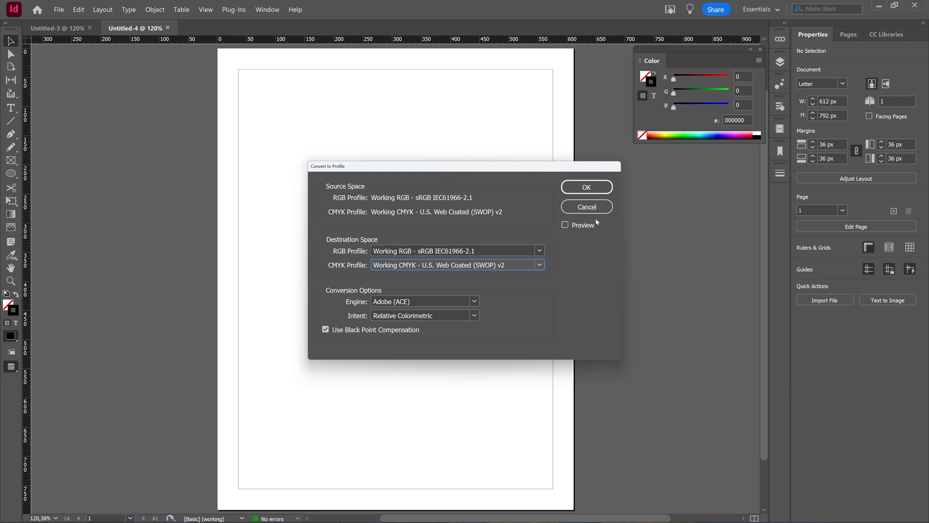
mouse_move(586, 206)
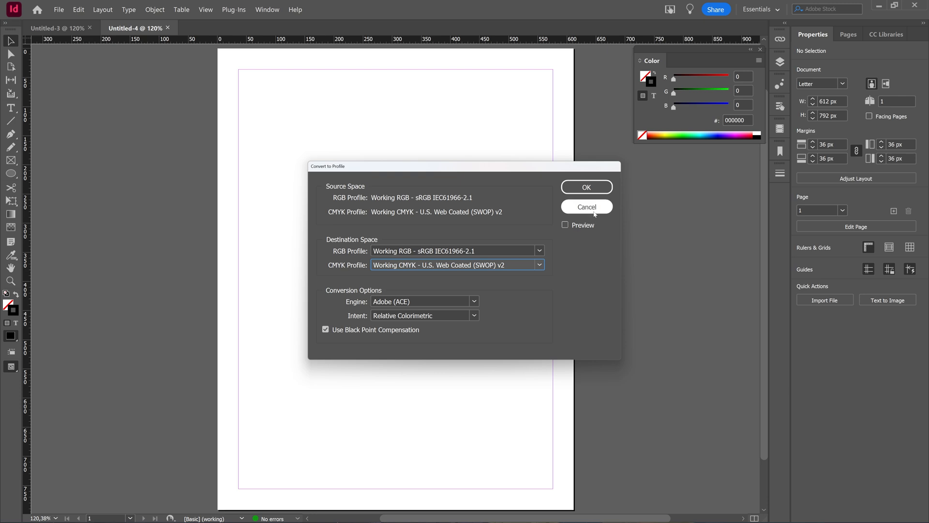
click(586, 206)
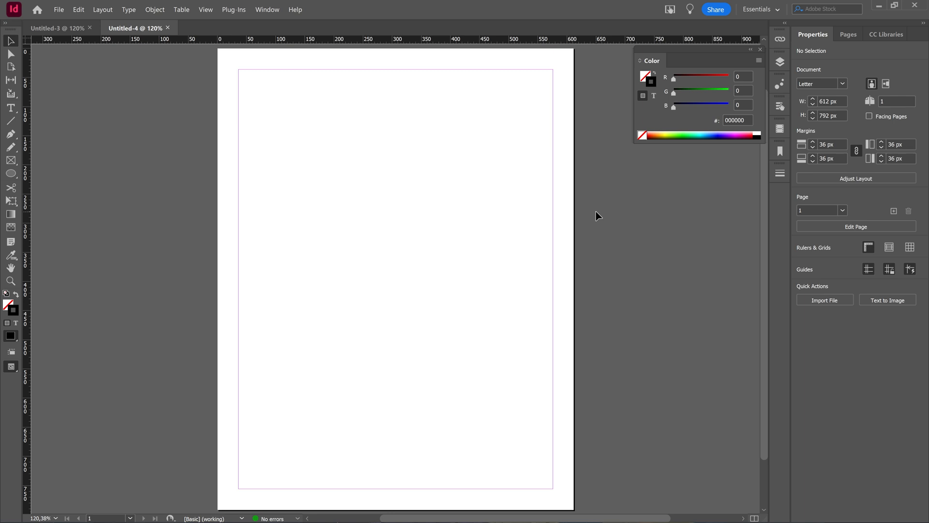
mouse_move(538, 227)
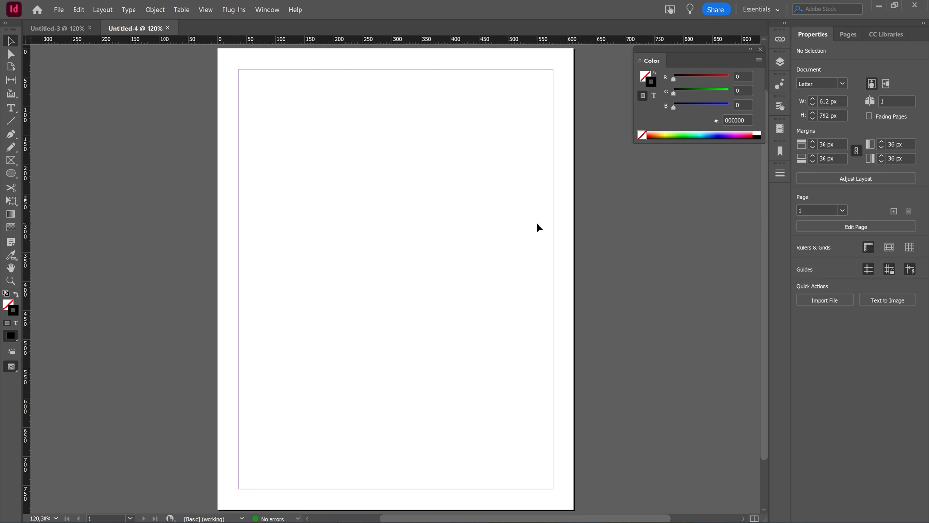
mouse_move(611, 284)
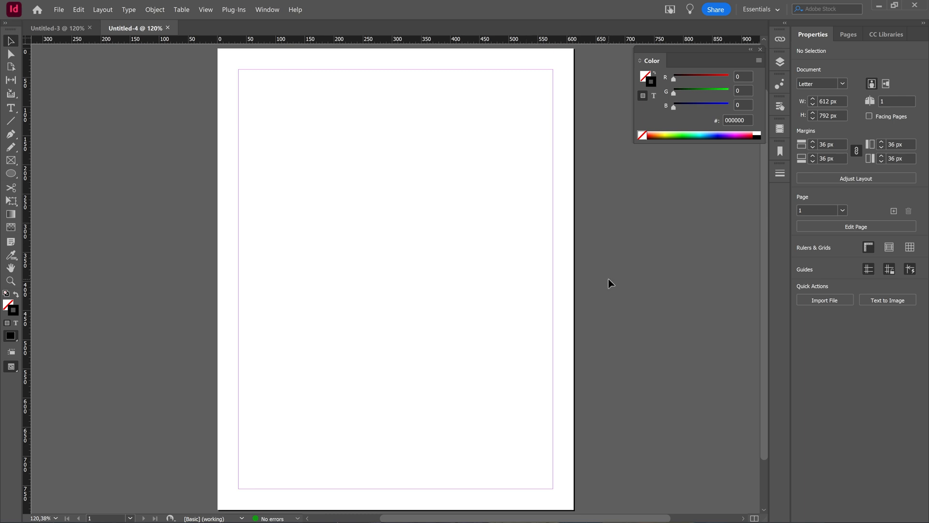
mouse_move(489, 227)
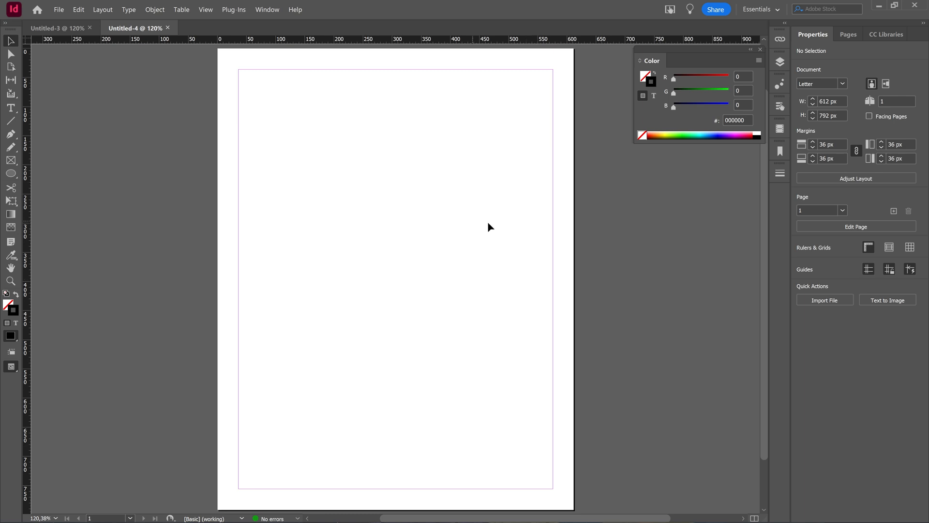
- Start a PDF export with the High Quality Print preset and confirm the file location
click(58, 9)
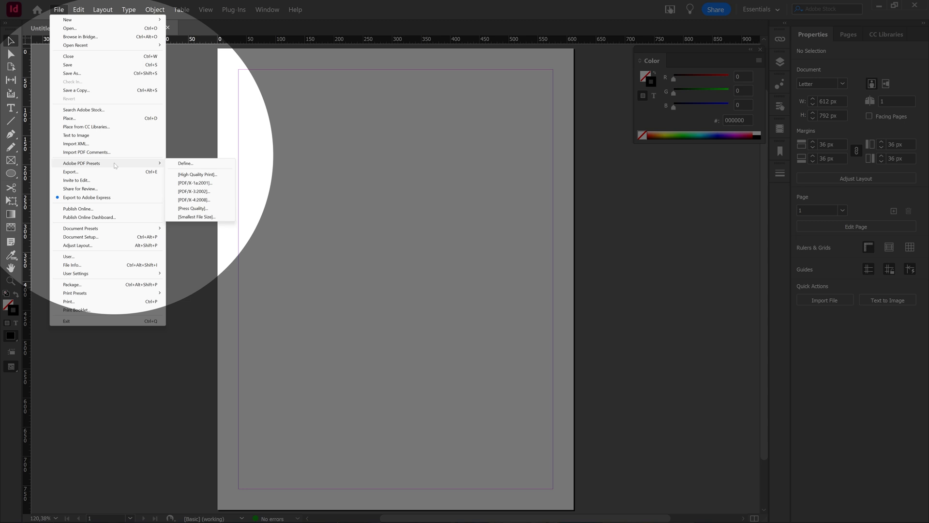
mouse_move(197, 174)
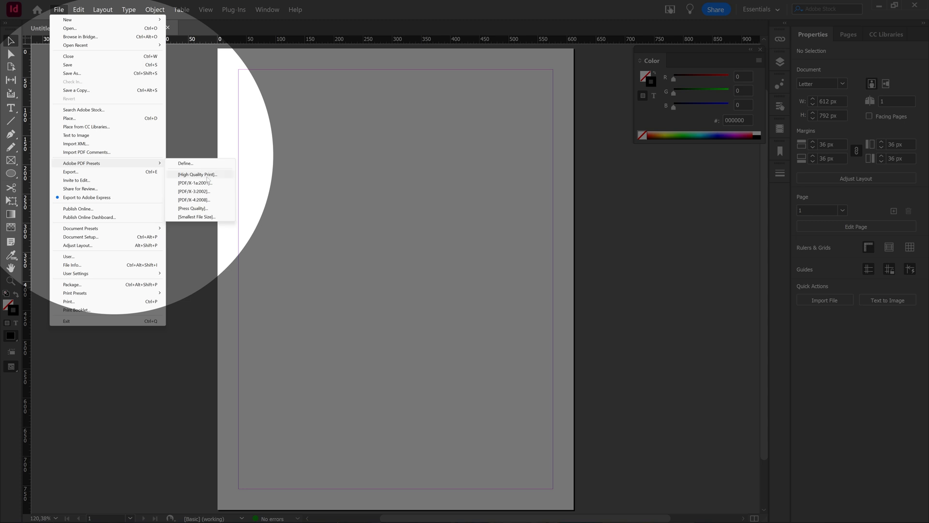
click(195, 173)
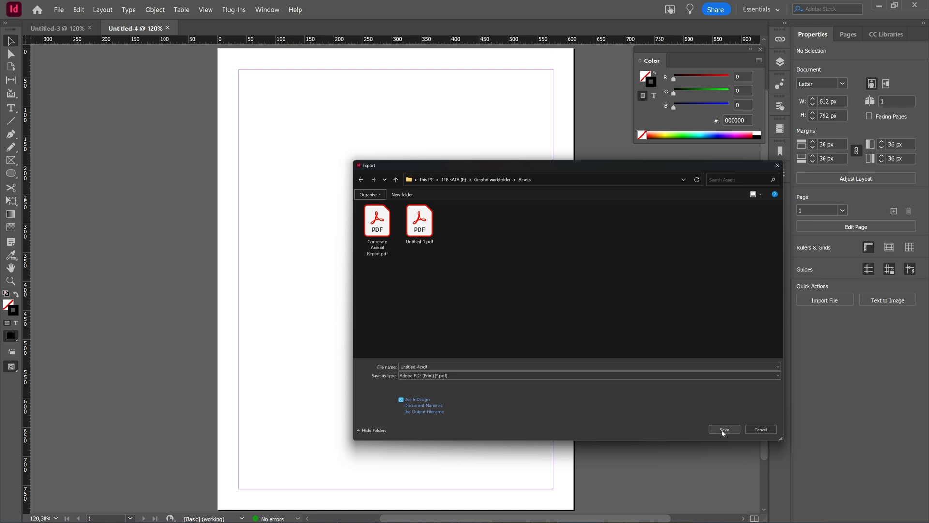
click(723, 429)
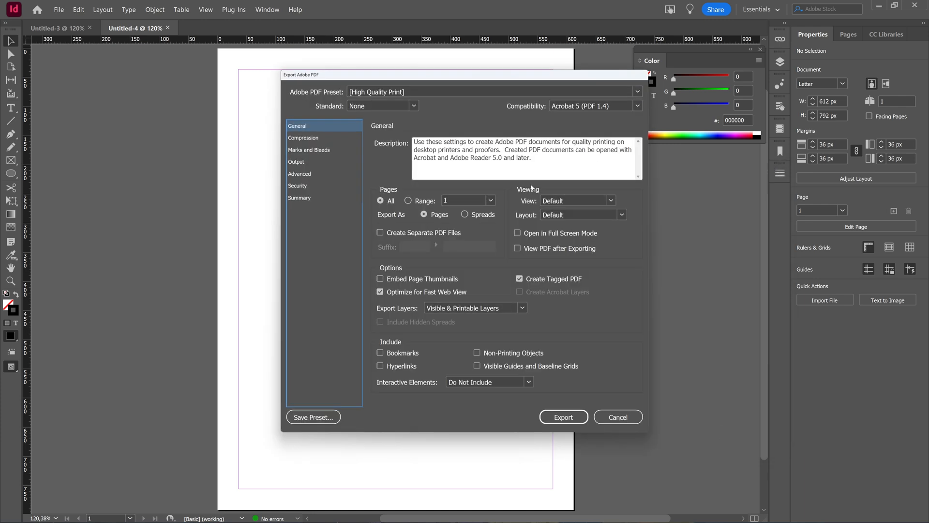
mouse_move(488, 285)
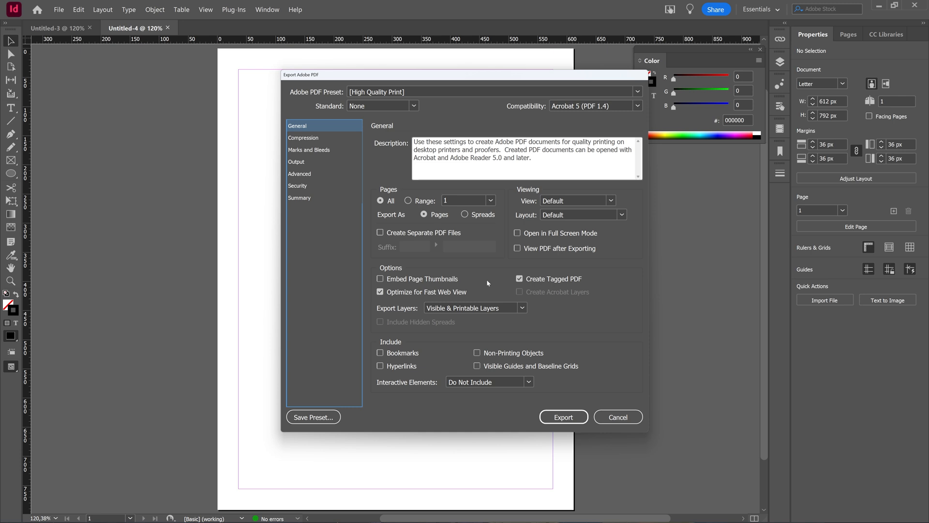
- In the Output category, set Color Conversion to Convert to Destination
click(296, 162)
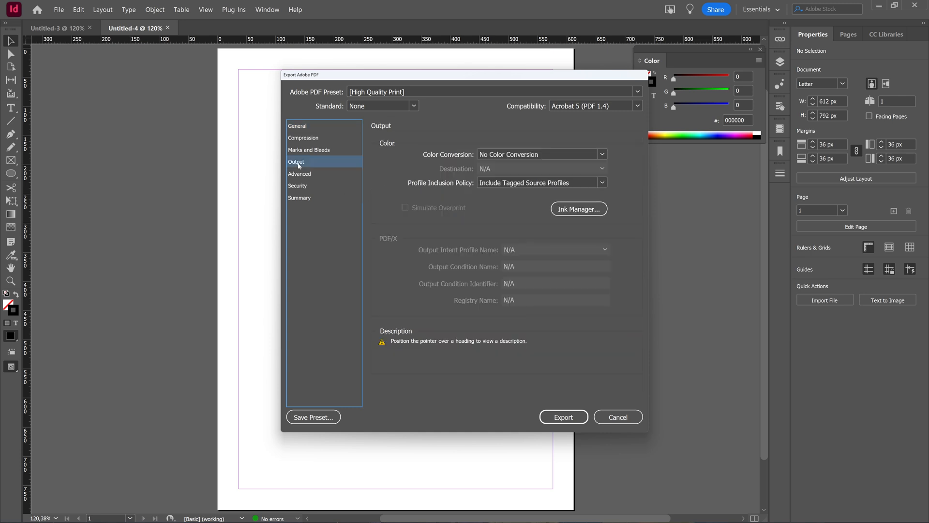
mouse_move(527, 154)
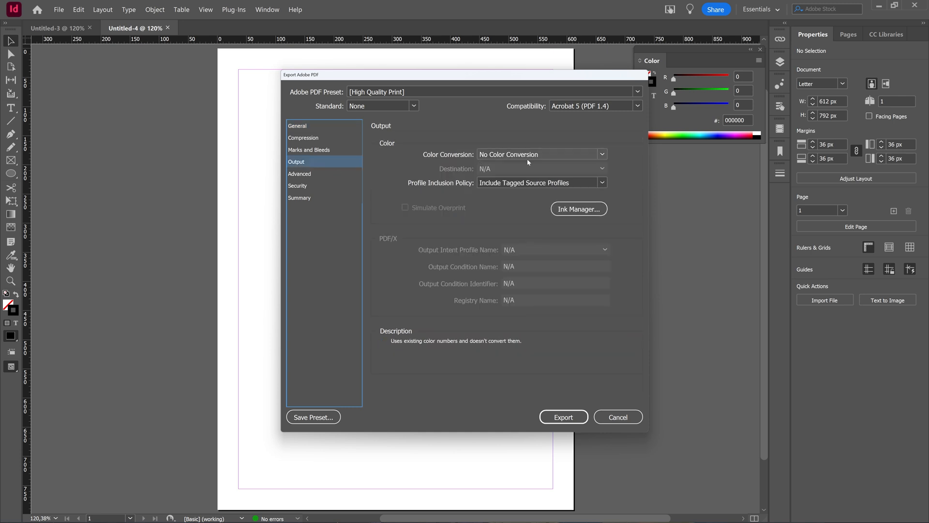
mouse_move(575, 160)
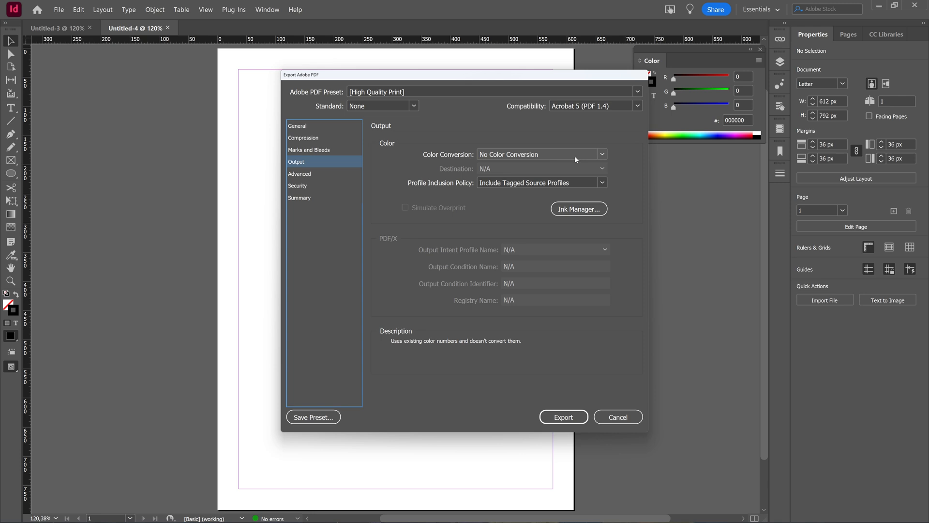
mouse_move(593, 155)
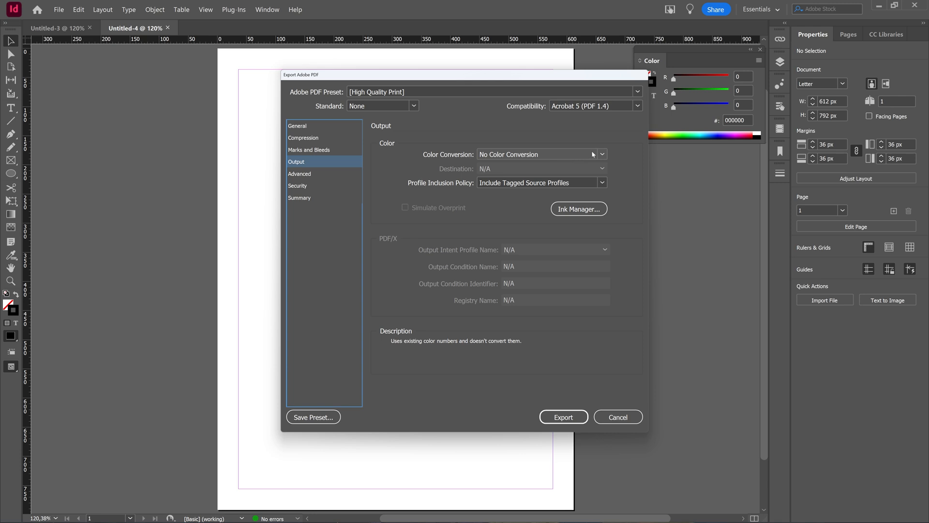
click(602, 154)
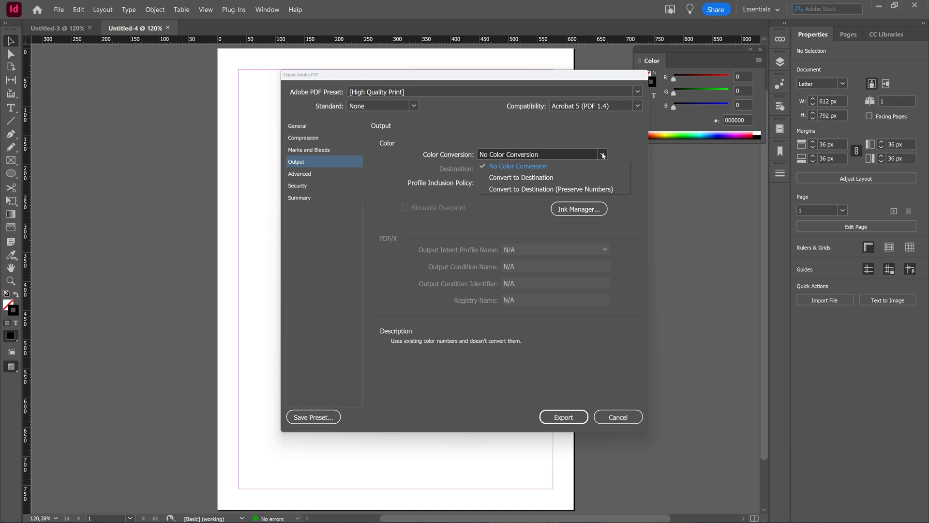
mouse_move(600, 162)
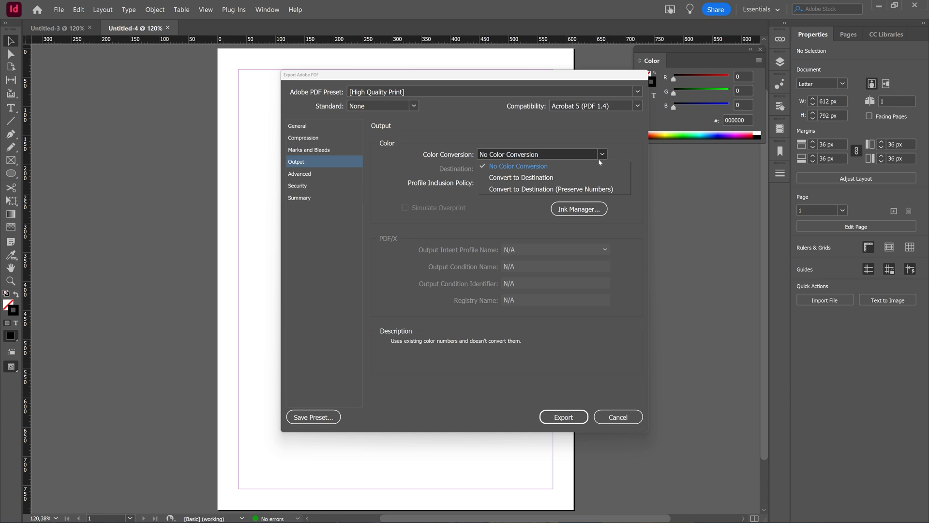
click(521, 177)
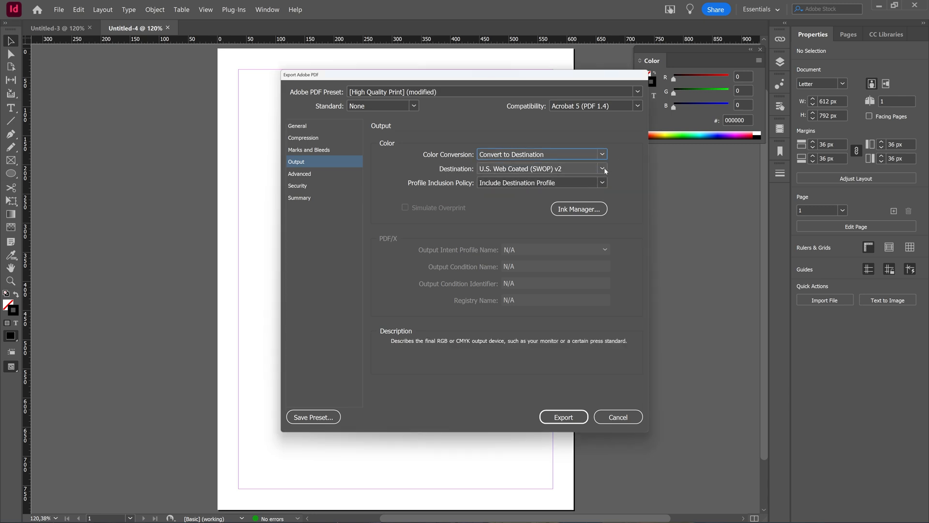
- Set the destination profile to Working CMYK - U.S. Web Coated (SWOP) v2
click(603, 169)
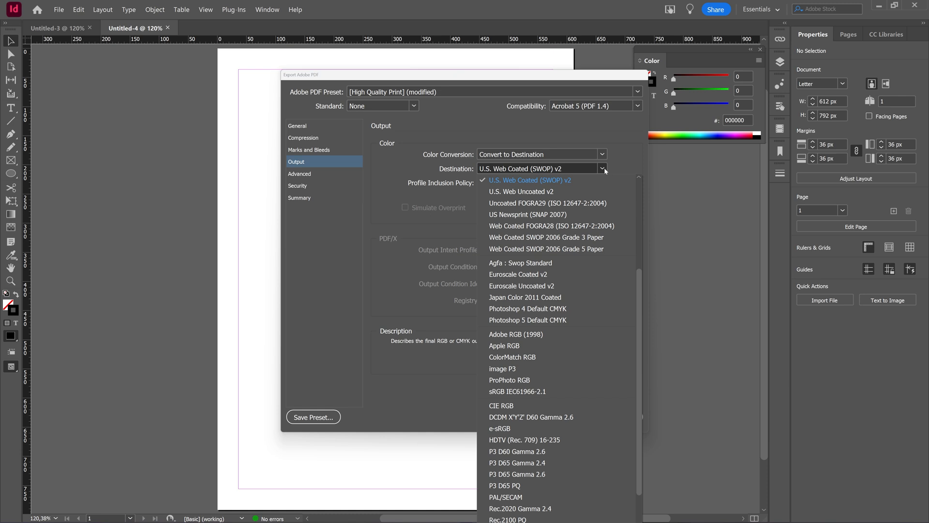
mouse_move(597, 237)
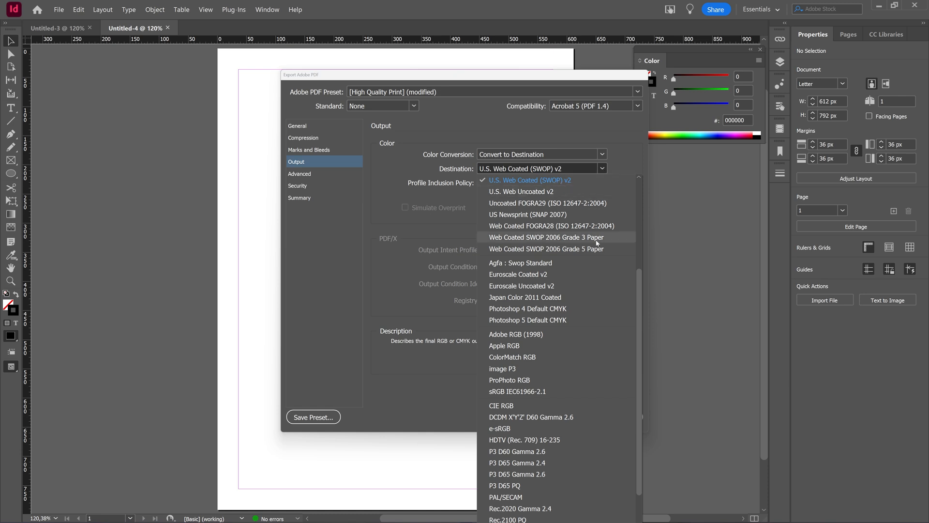
mouse_move(537, 274)
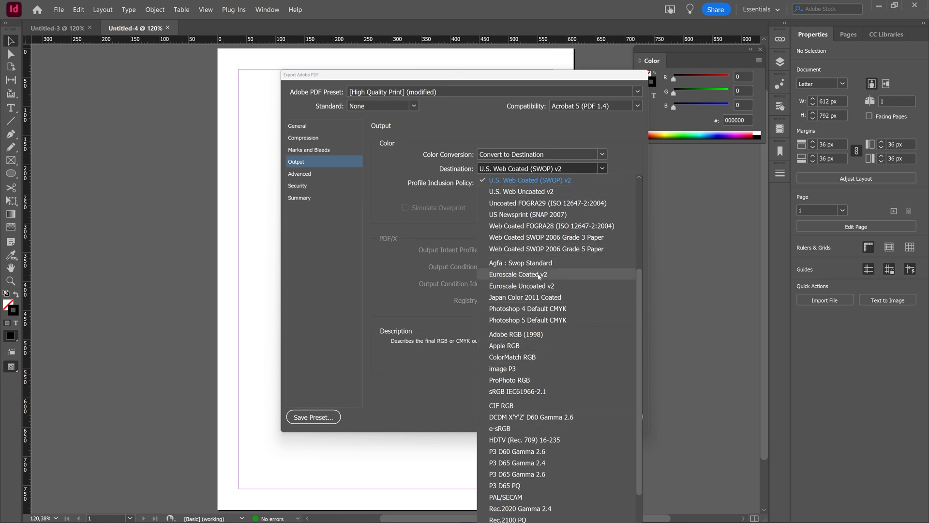
scroll(down, 3)
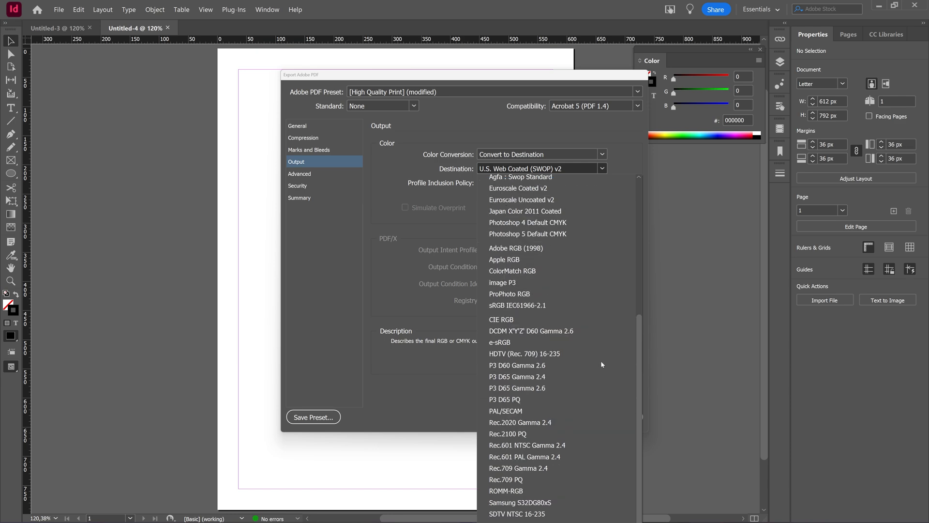
scroll(up, 3)
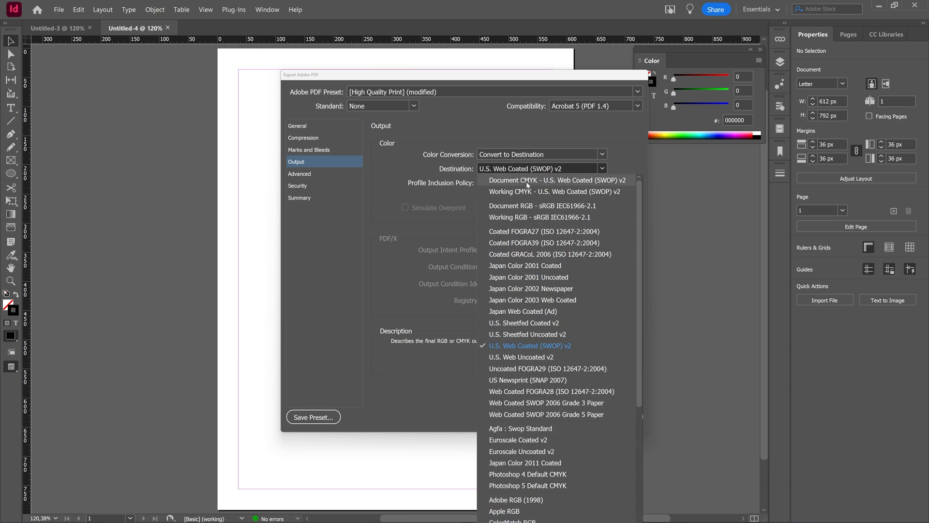
click(555, 180)
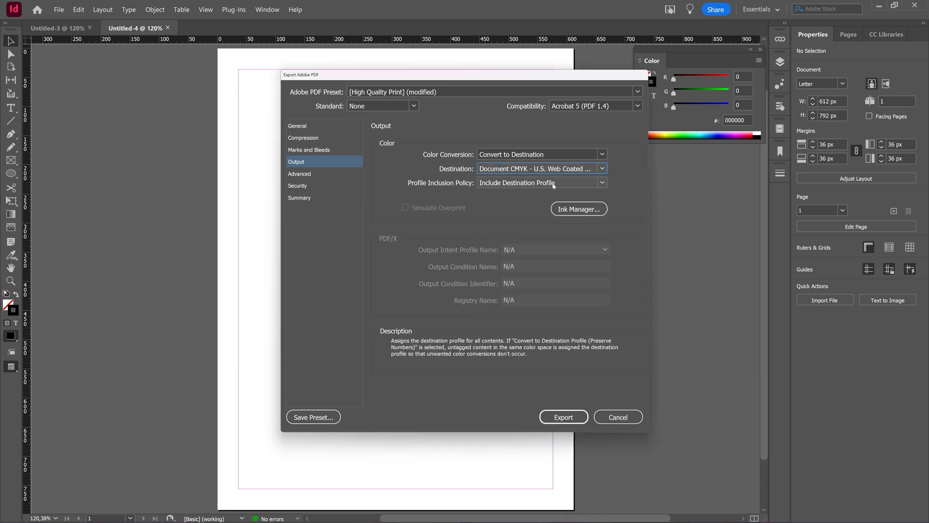
click(601, 168)
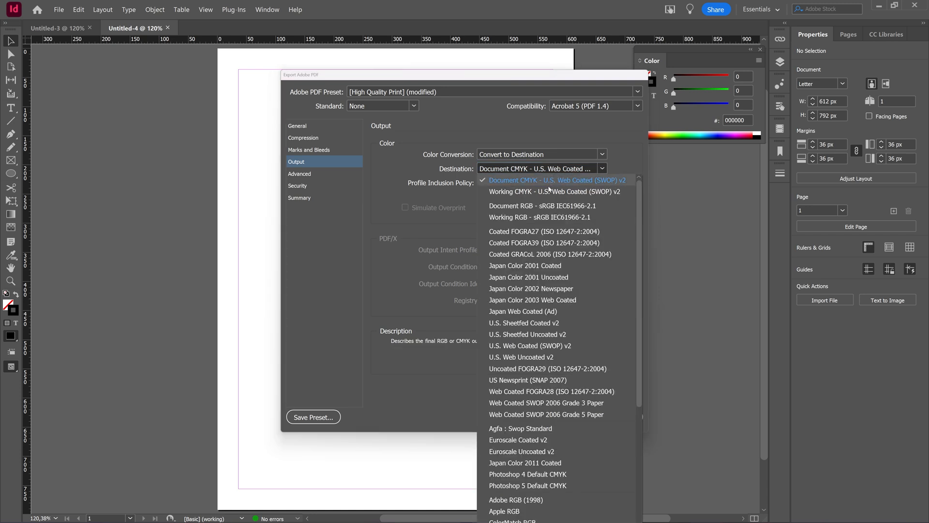
click(552, 191)
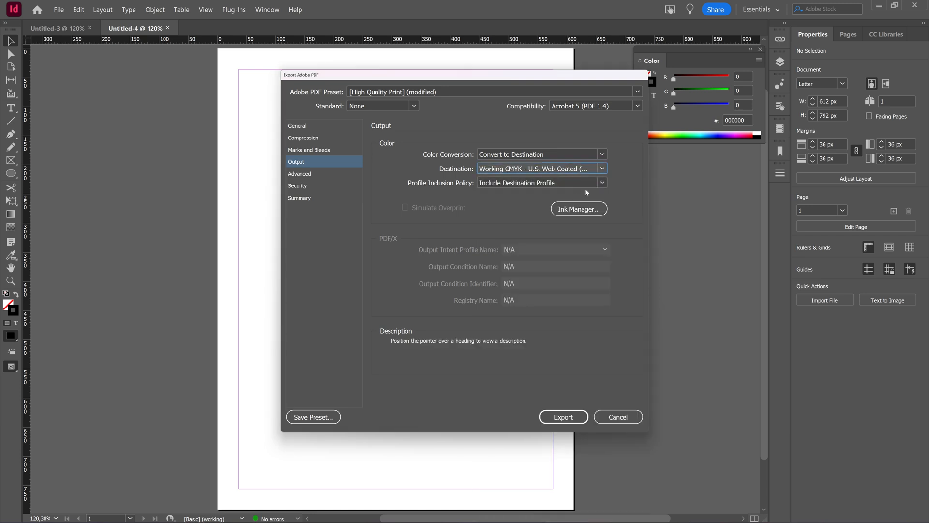
mouse_move(630, 187)
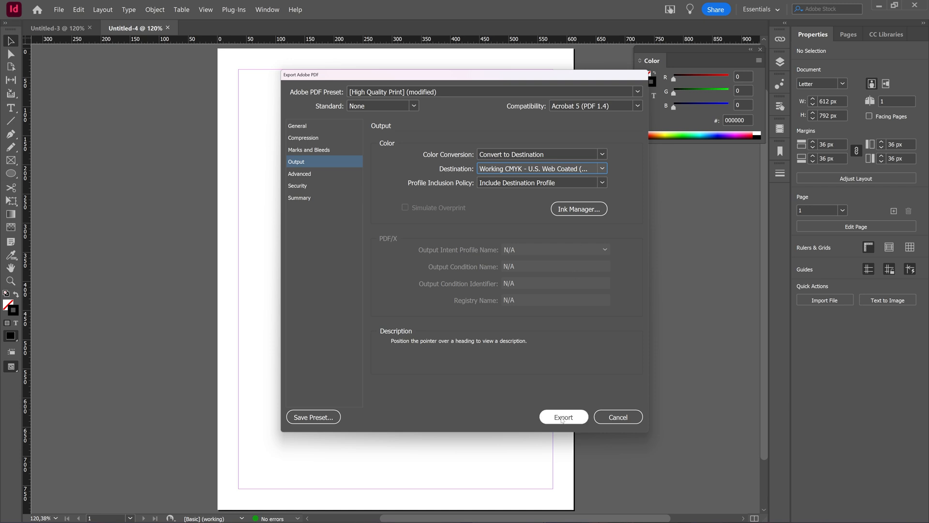
mouse_move(593, 357)
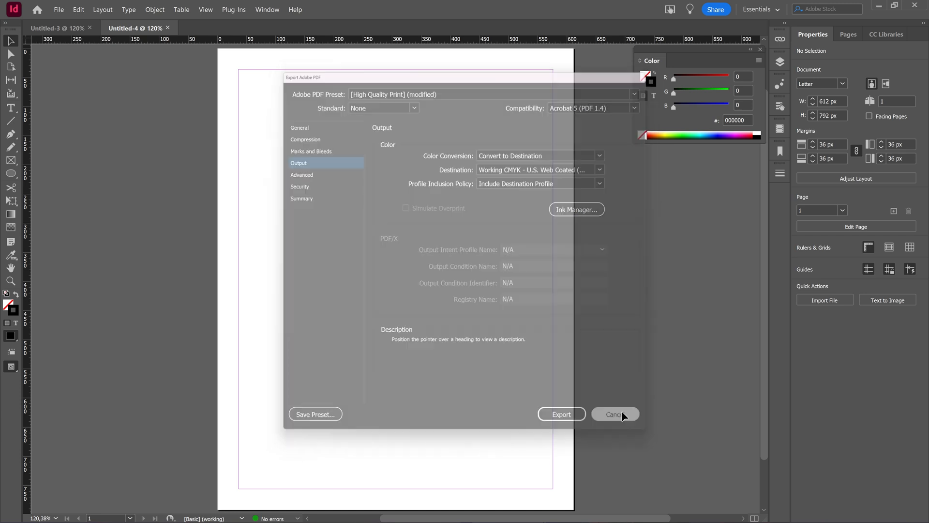
- Close the Export Adobe PDF dialog and return to the blank Letter page
click(615, 414)
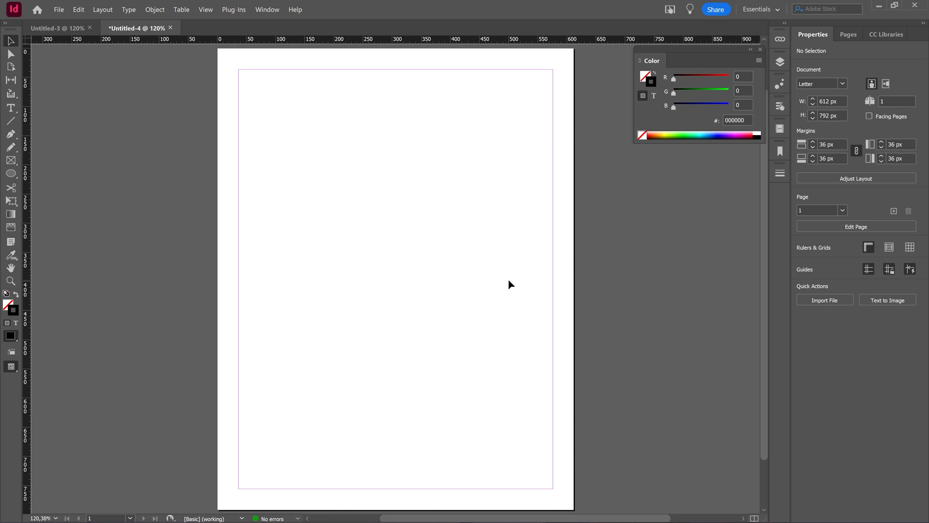
mouse_move(632, 324)
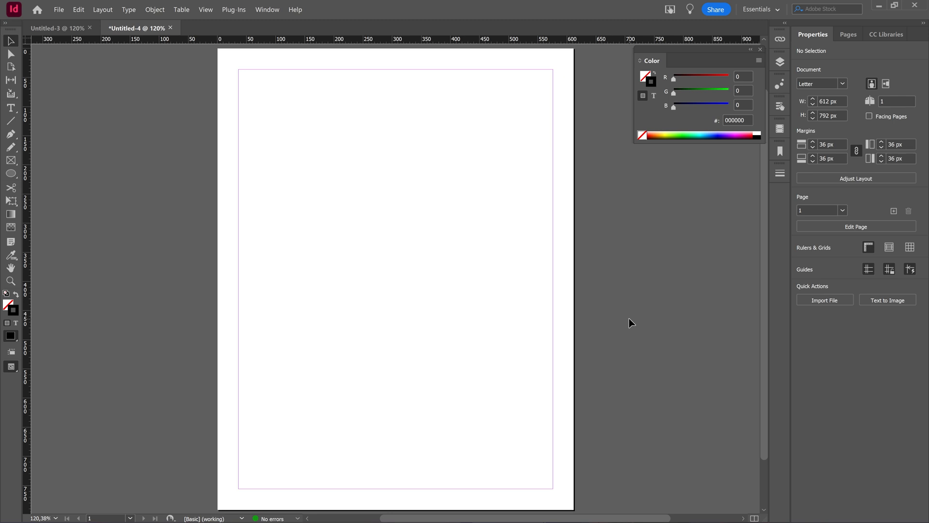
mouse_move(400, 231)
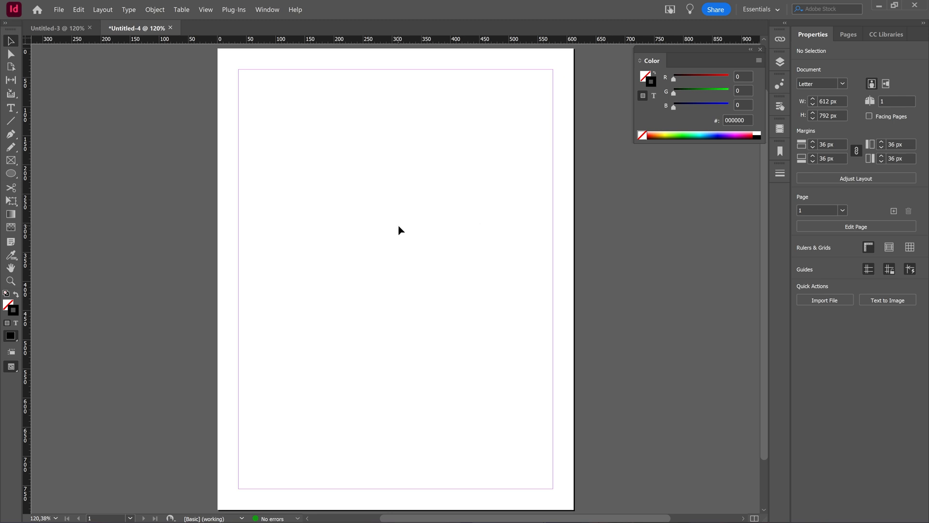